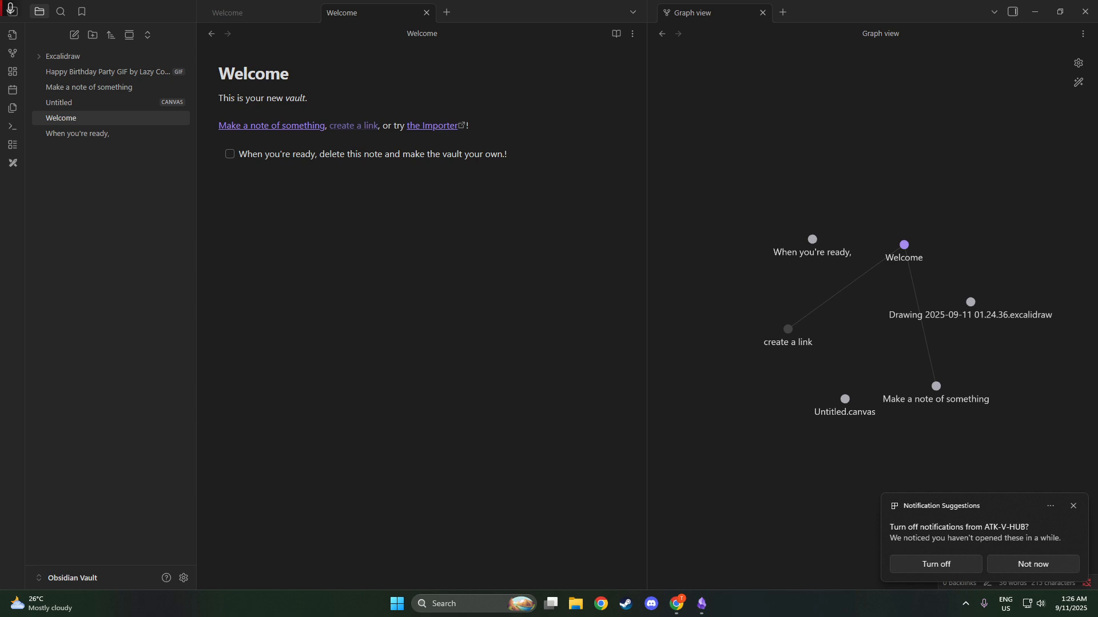
pyautogui.moveTo(1051, 507)
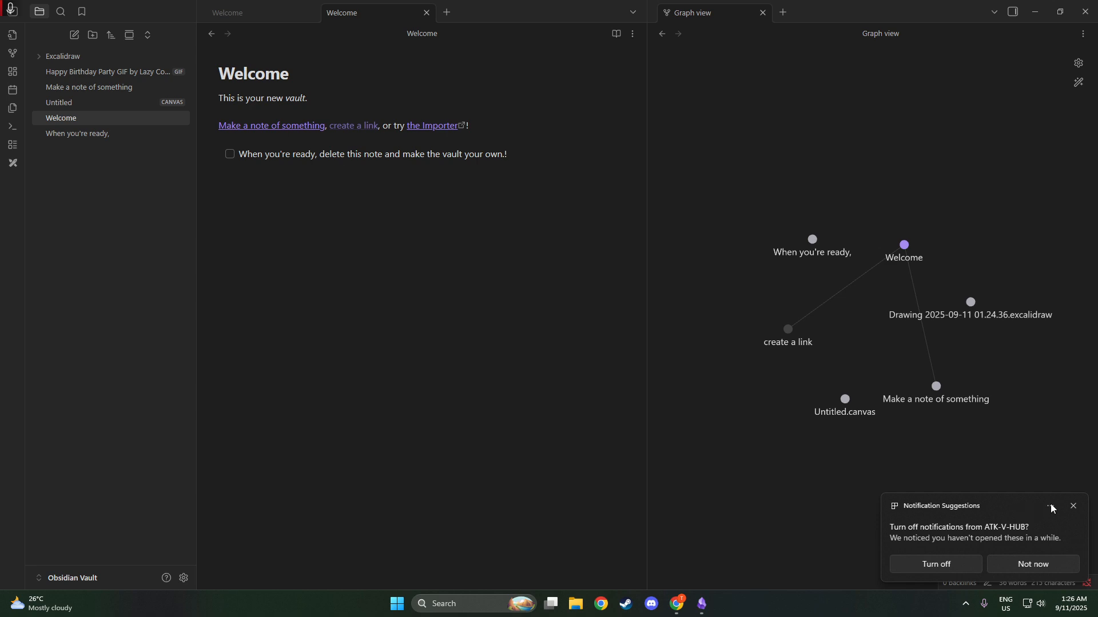
# Dismiss the Windows 'Notification Suggestions' toast covering the Welcome note and graph view.
pyautogui.click(1073, 506)
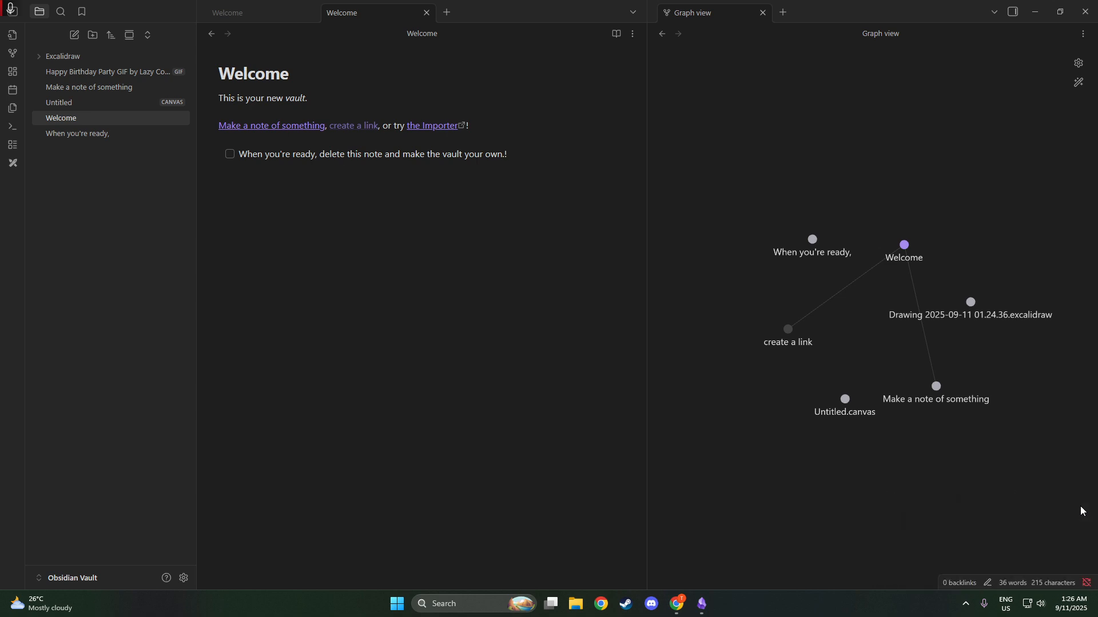
pyautogui.moveTo(505, 197)
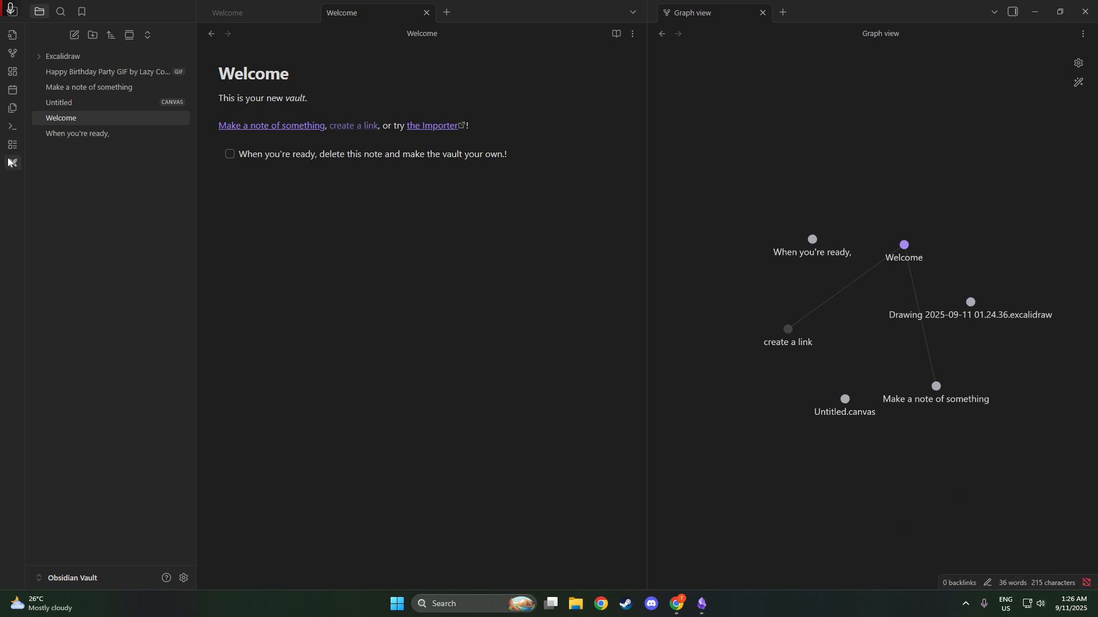
pyautogui.moveTo(68, 125)
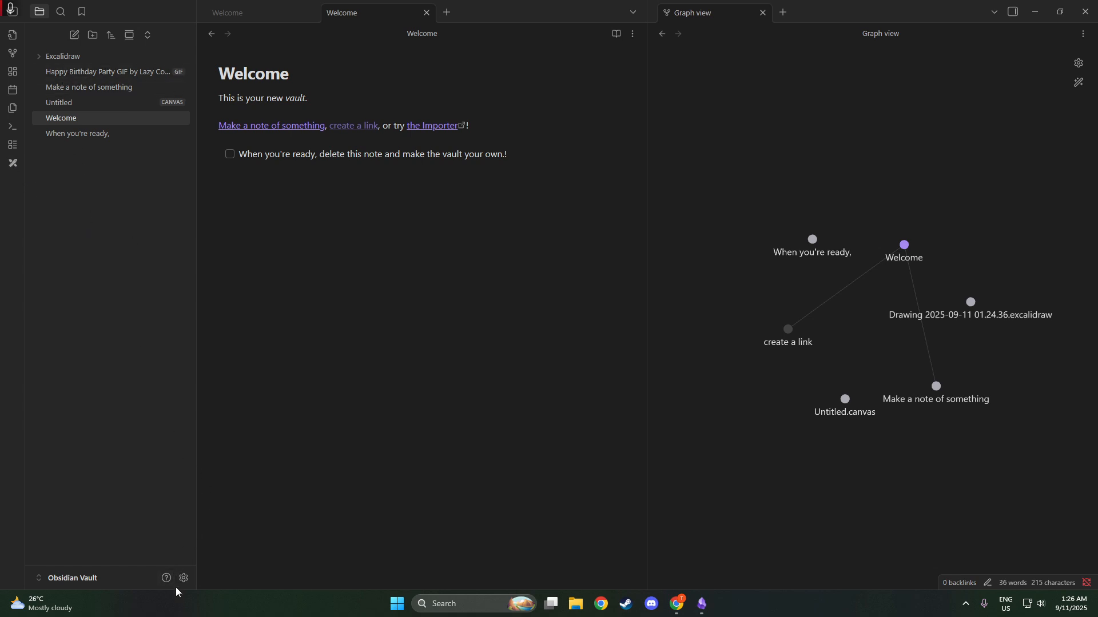
# Show the vault settings on the Community plugins page listing Excalidraw.
pyautogui.click(183, 578)
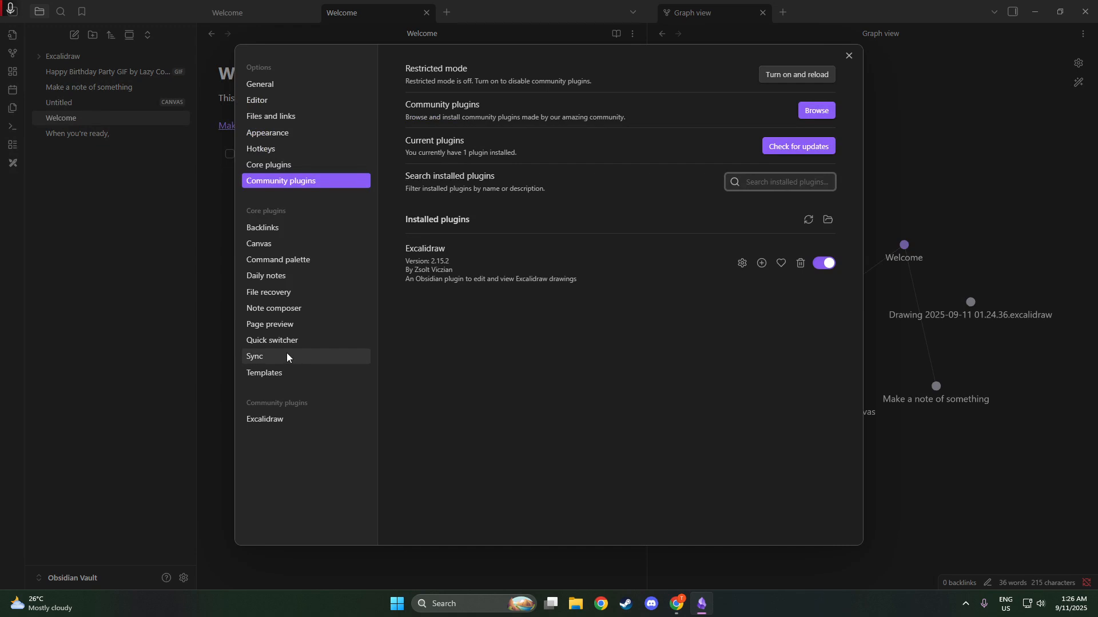
pyautogui.moveTo(275, 380)
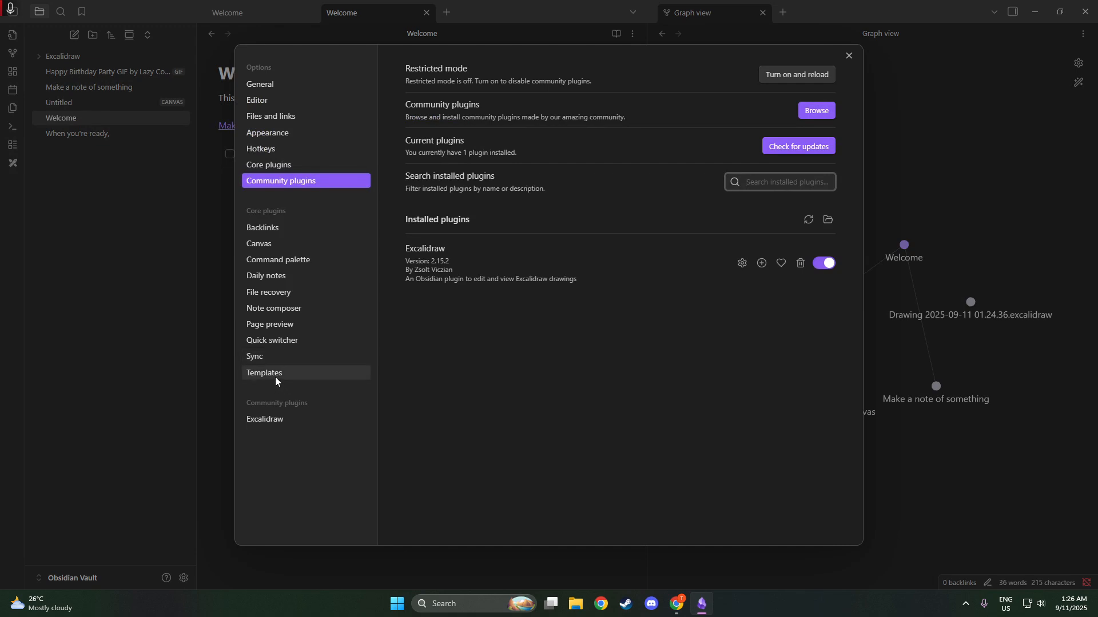
pyautogui.moveTo(286, 242)
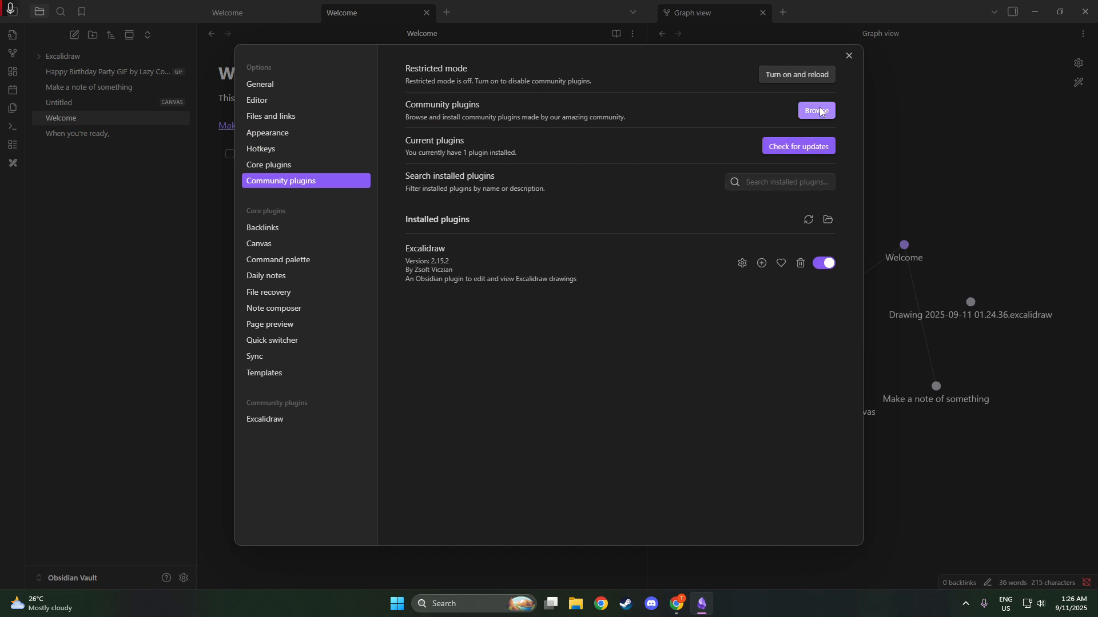
# Search the community plugin browser for 'google drive' and view the Google Drive Sync details.
pyautogui.click(816, 111)
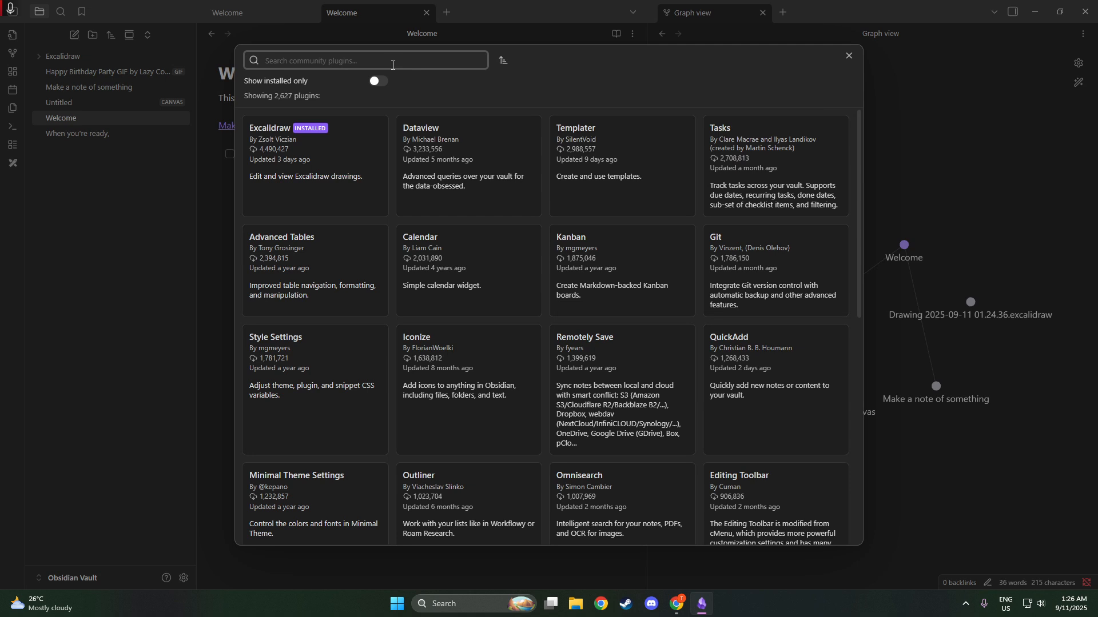
pyautogui.write('google drive')
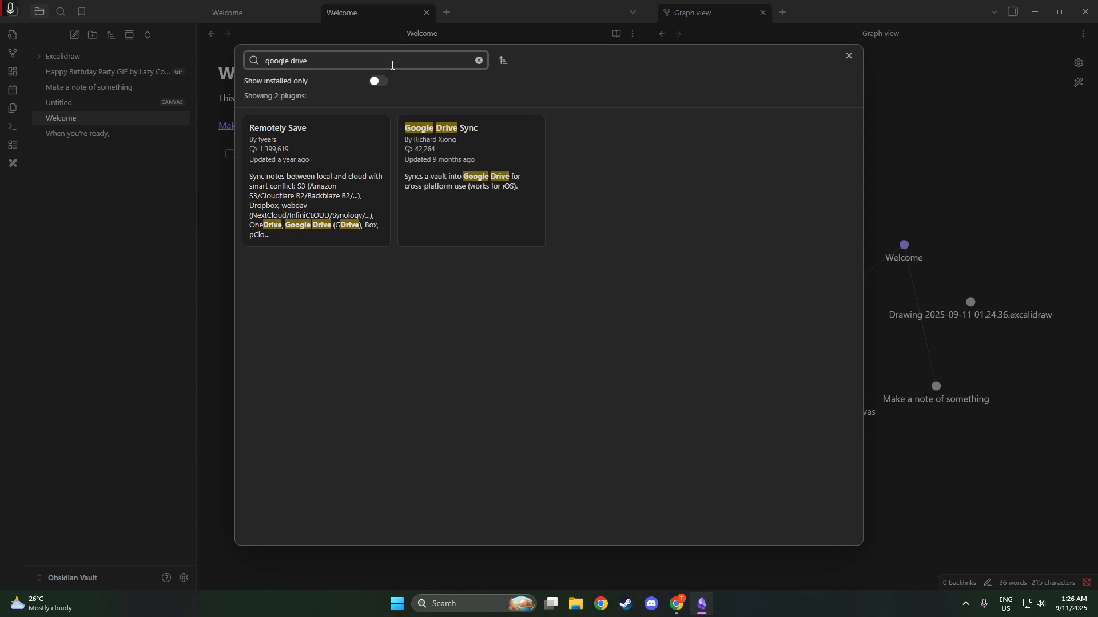
pyautogui.click(470, 182)
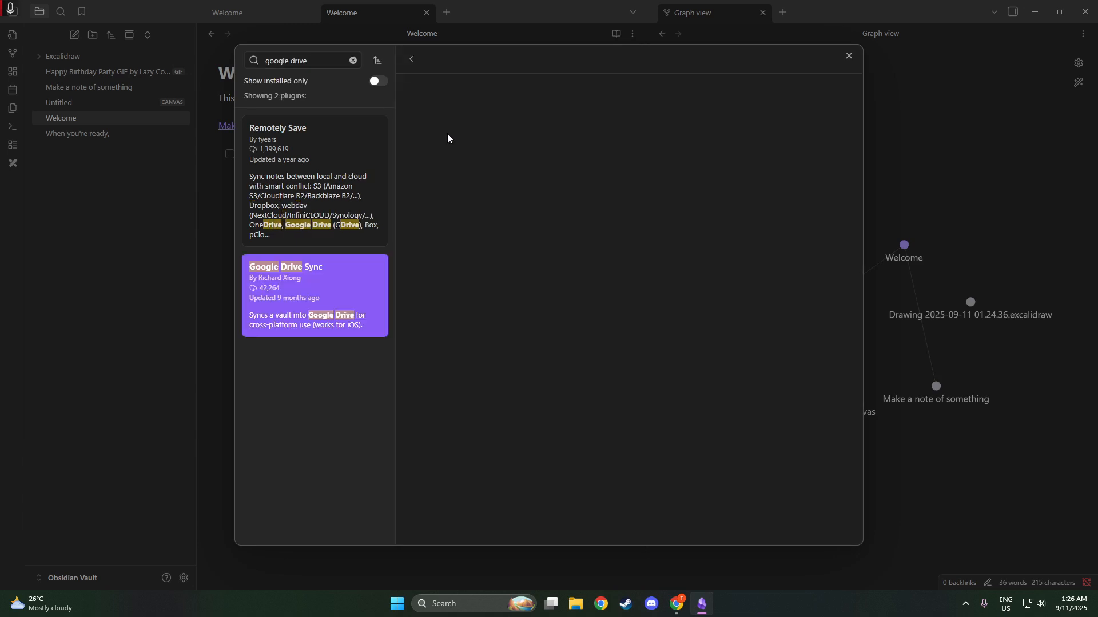
# Install Richard Xiong's Google Drive Sync plugin and enable it in the vault.
pyautogui.click(313, 295)
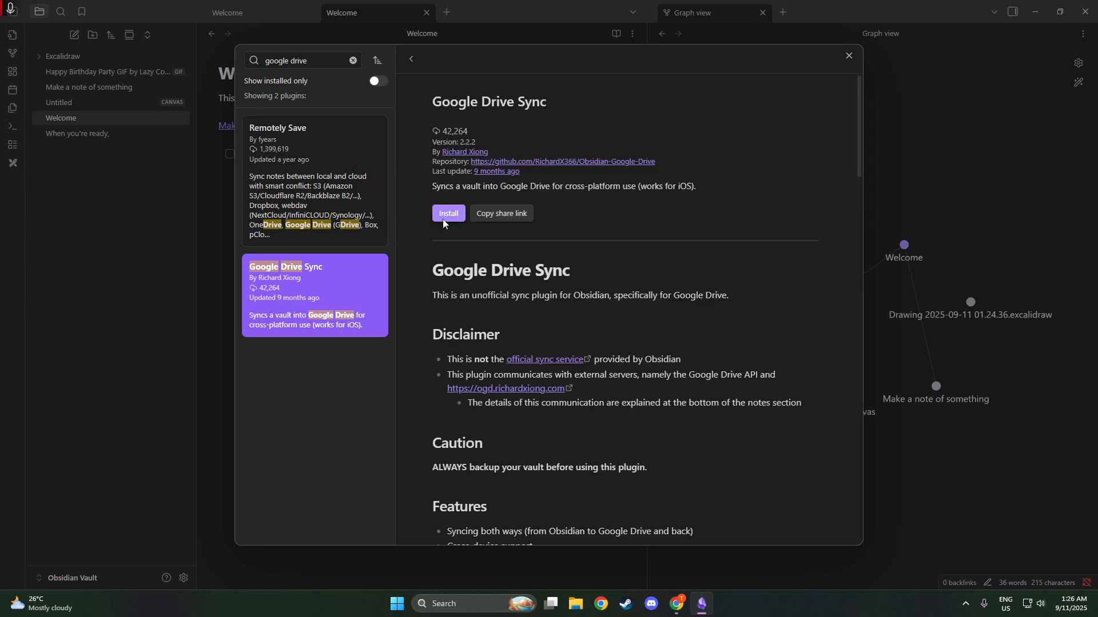
pyautogui.click(448, 212)
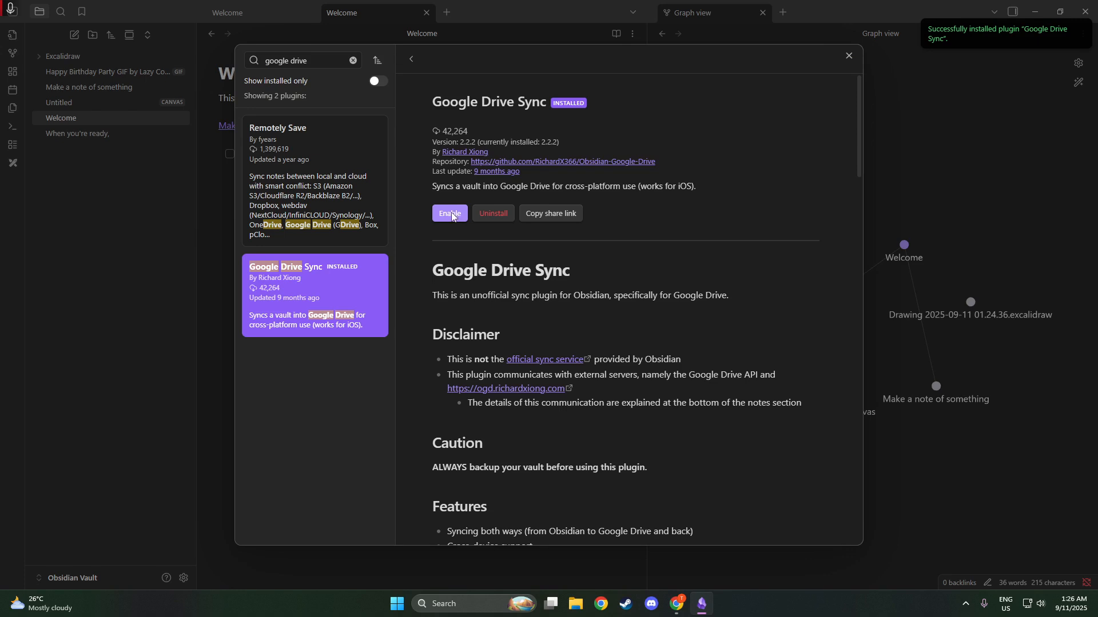
pyautogui.click(450, 213)
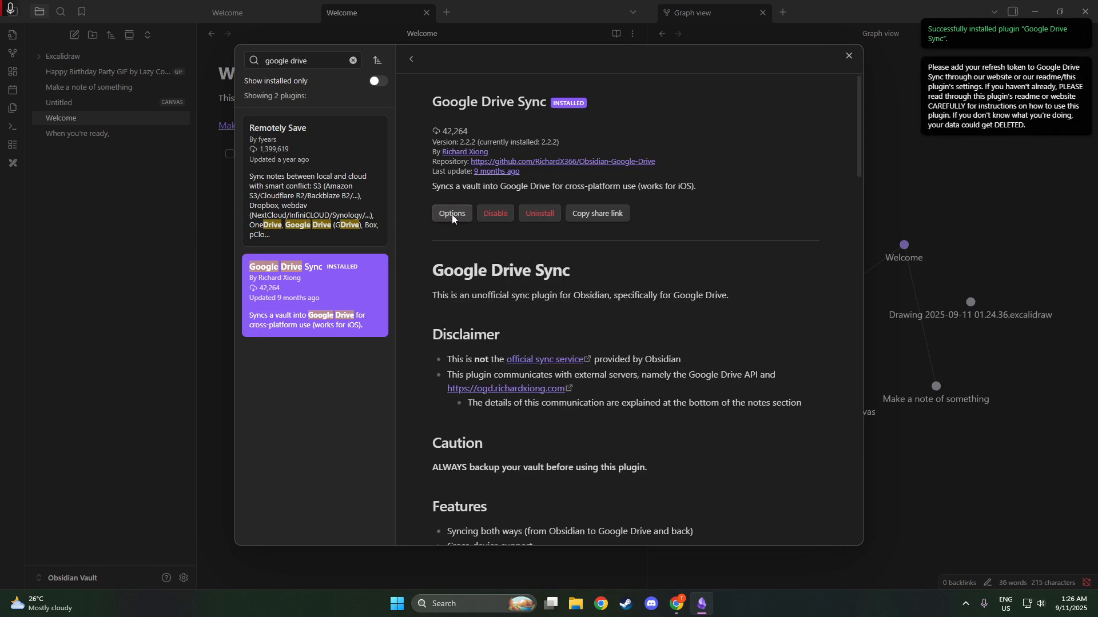